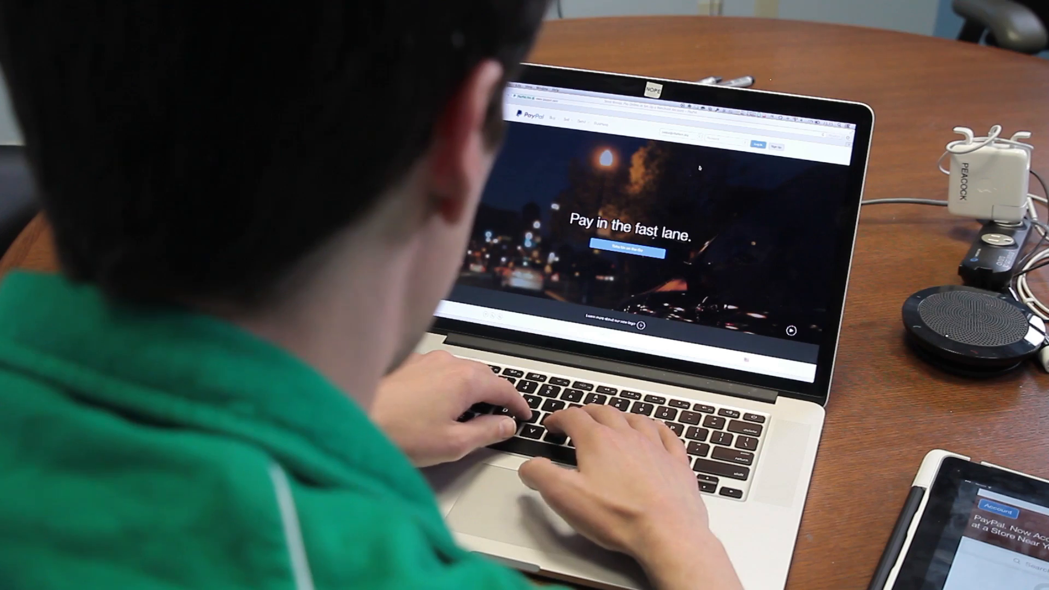
# - Sign in at paypal.com with email and password, reaching the Enter Security Code page
pyautogui.write('paypl')
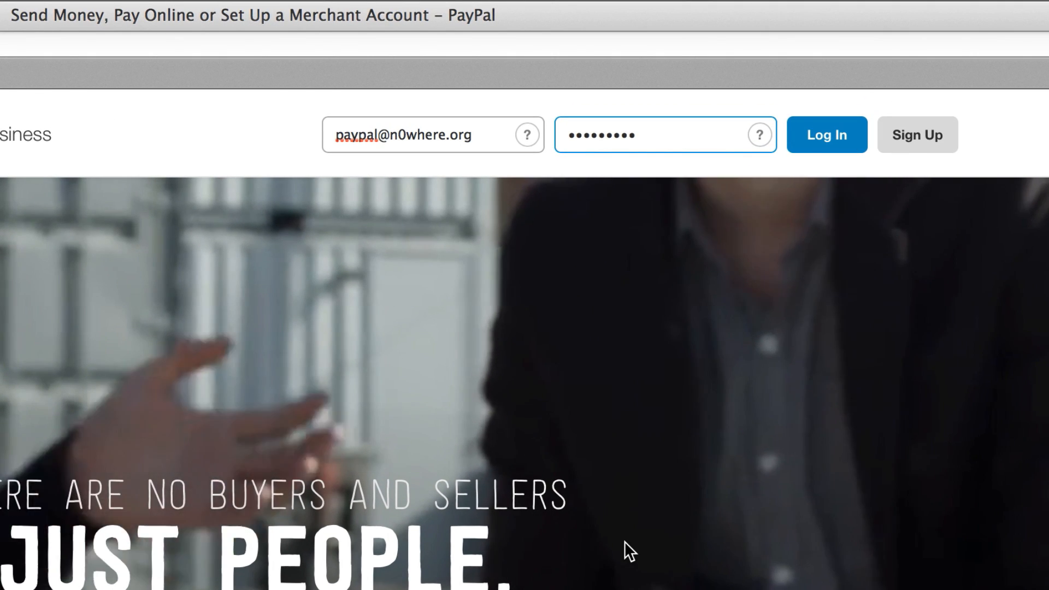
pyautogui.click(826, 134)
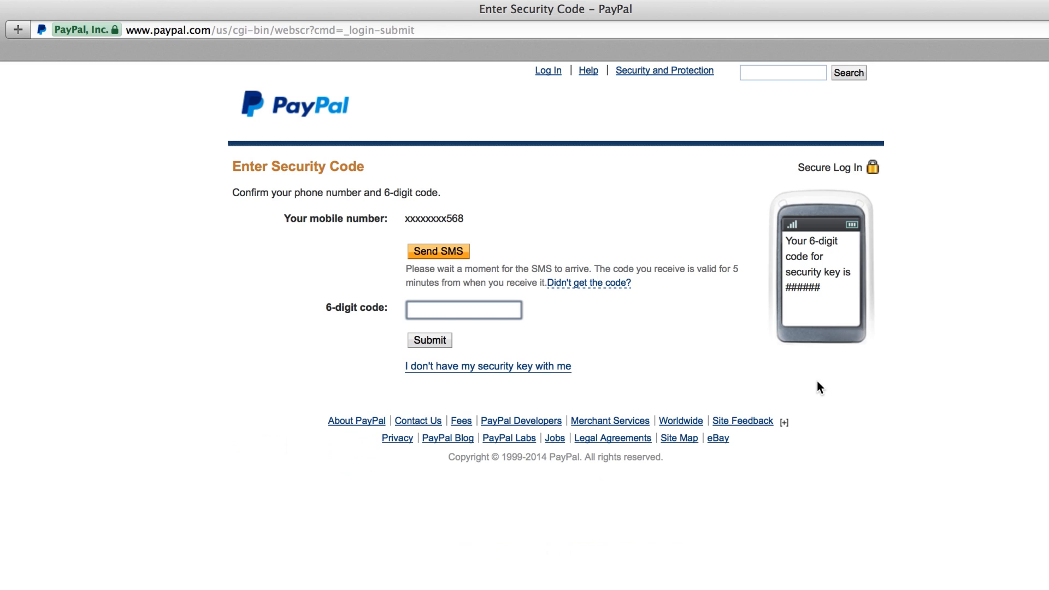
pyautogui.click(783, 420)
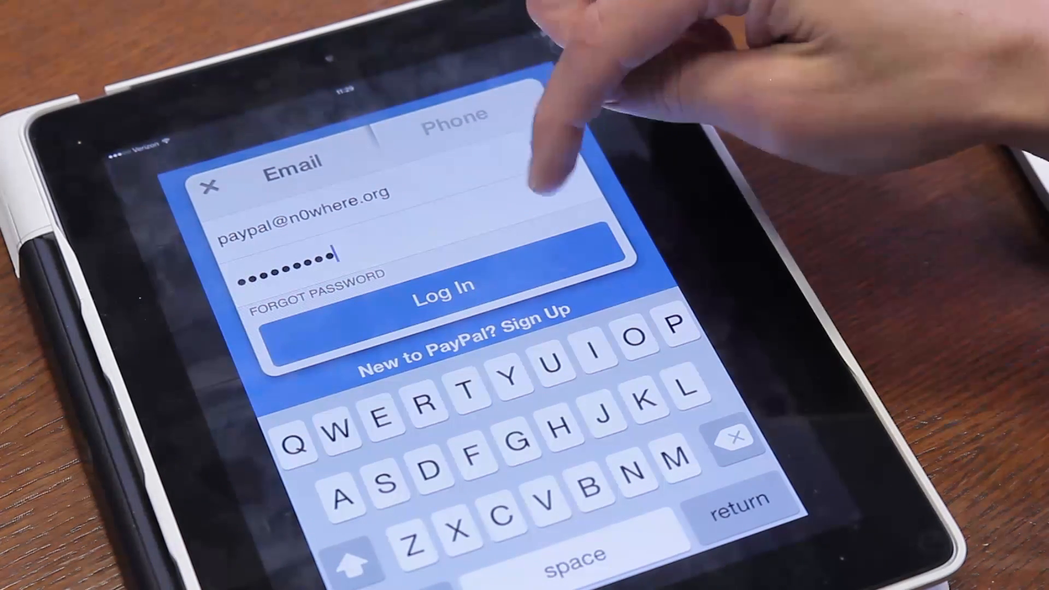
# - Log in via the app's Email tab, dismissing the Security Key and server errors, until the balance appears
pyautogui.click(443, 293)
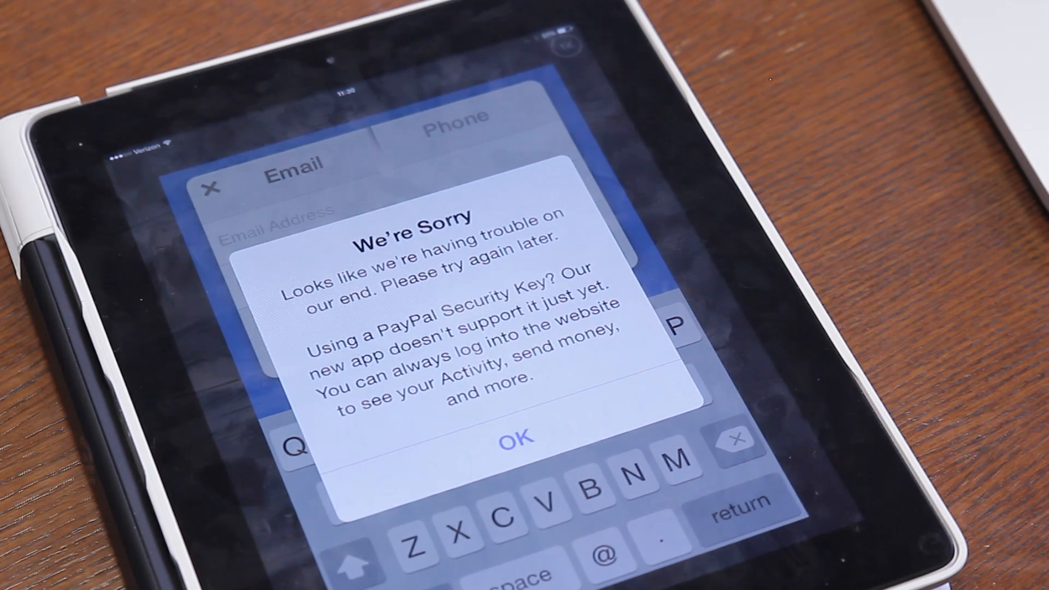
pyautogui.click(517, 437)
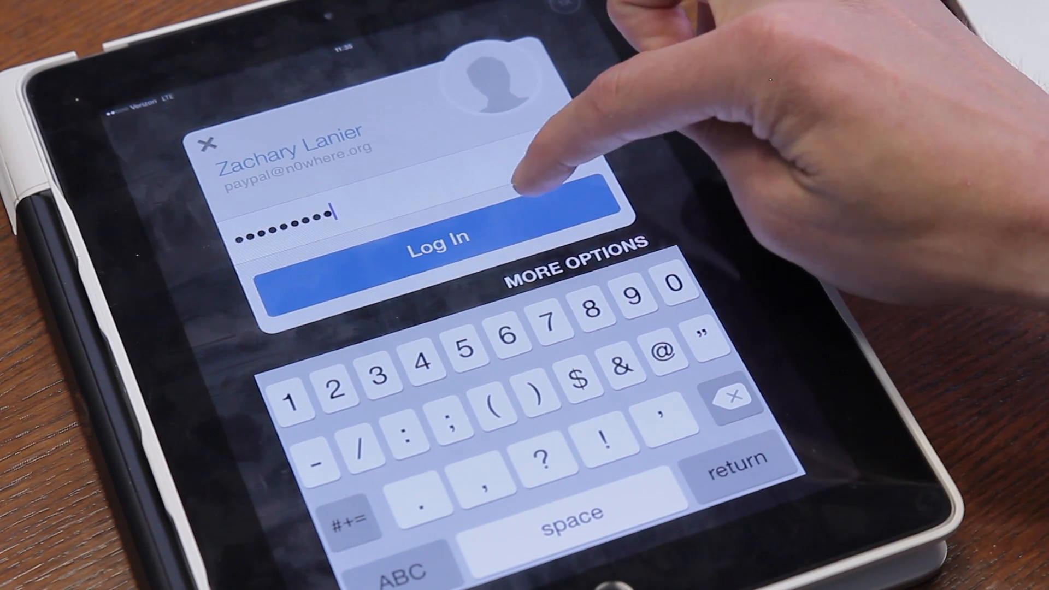
pyautogui.click(439, 237)
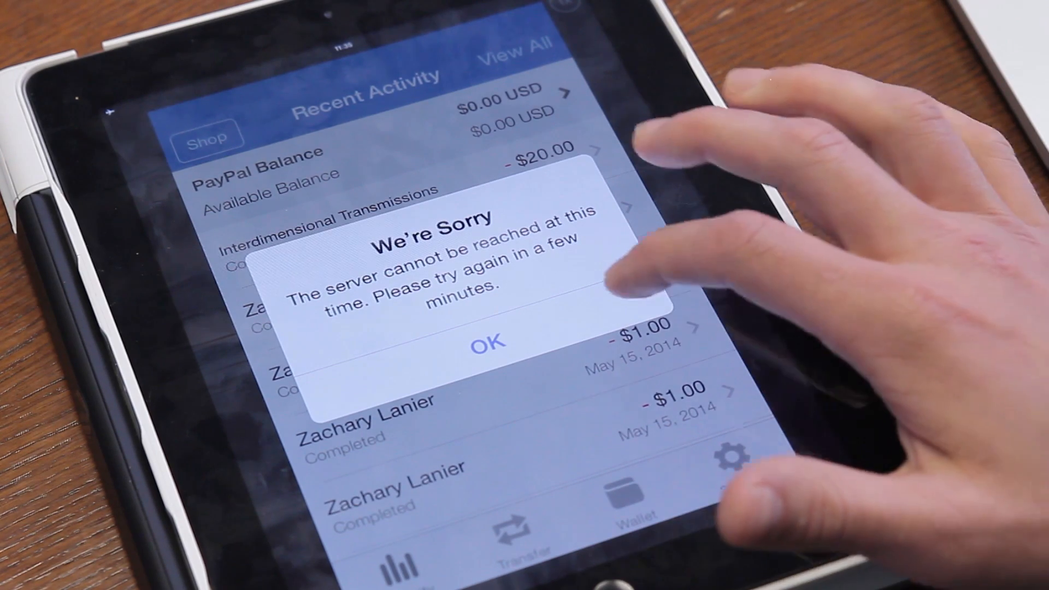
pyautogui.click(491, 339)
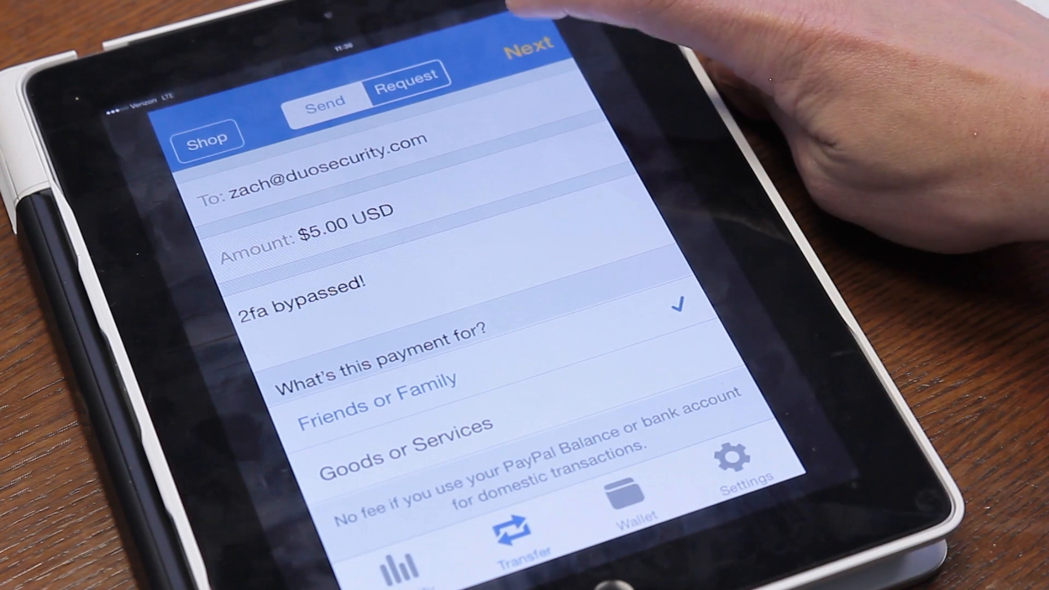
# - Review, send and confirm the $5.00 USD payment noted '2fa bypassed!' from the bank account
pyautogui.click(529, 47)
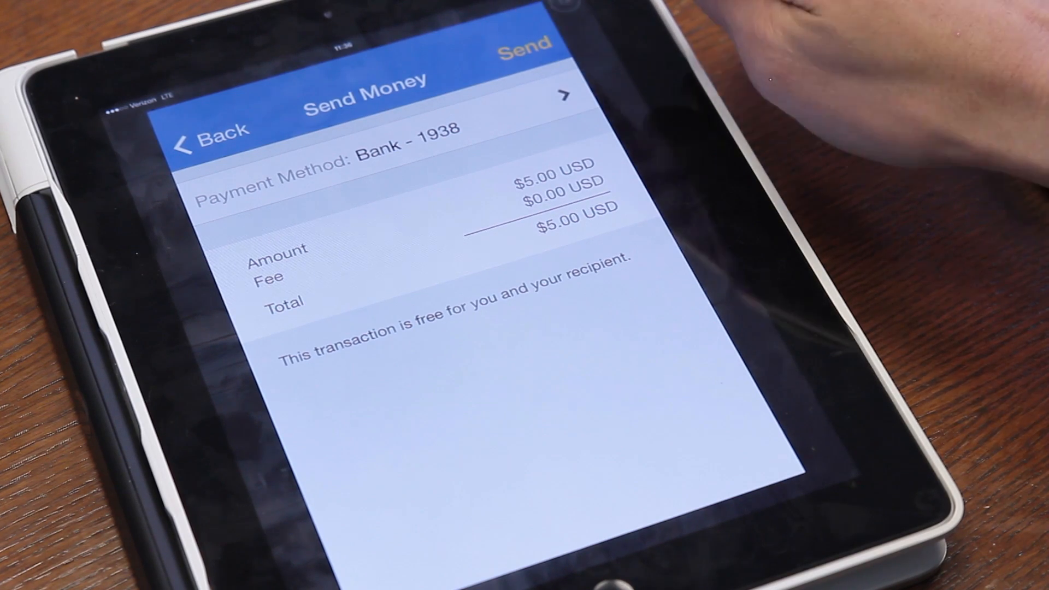
pyautogui.click(526, 46)
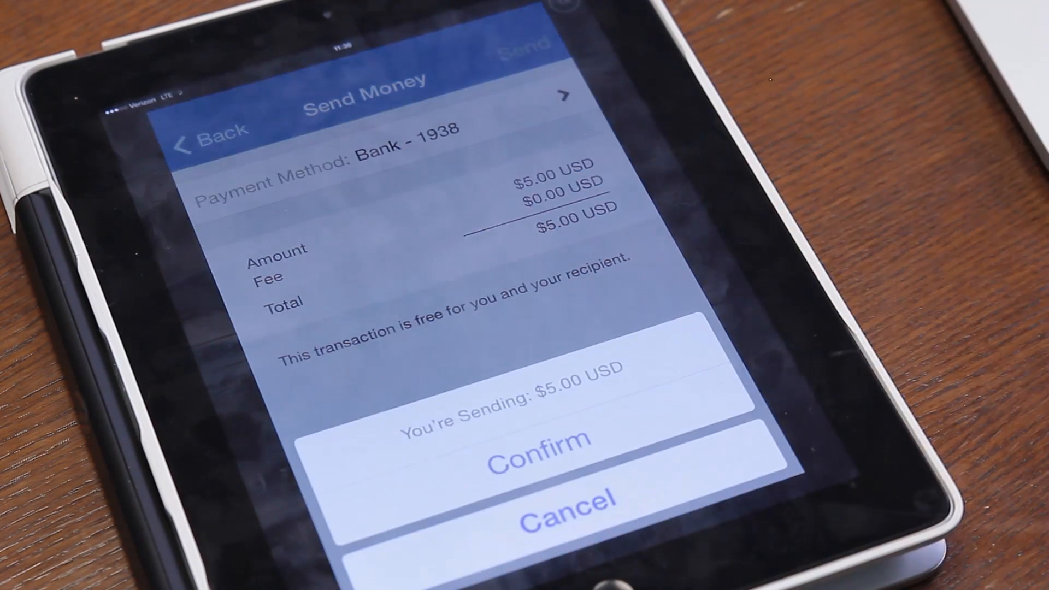
pyautogui.click(537, 446)
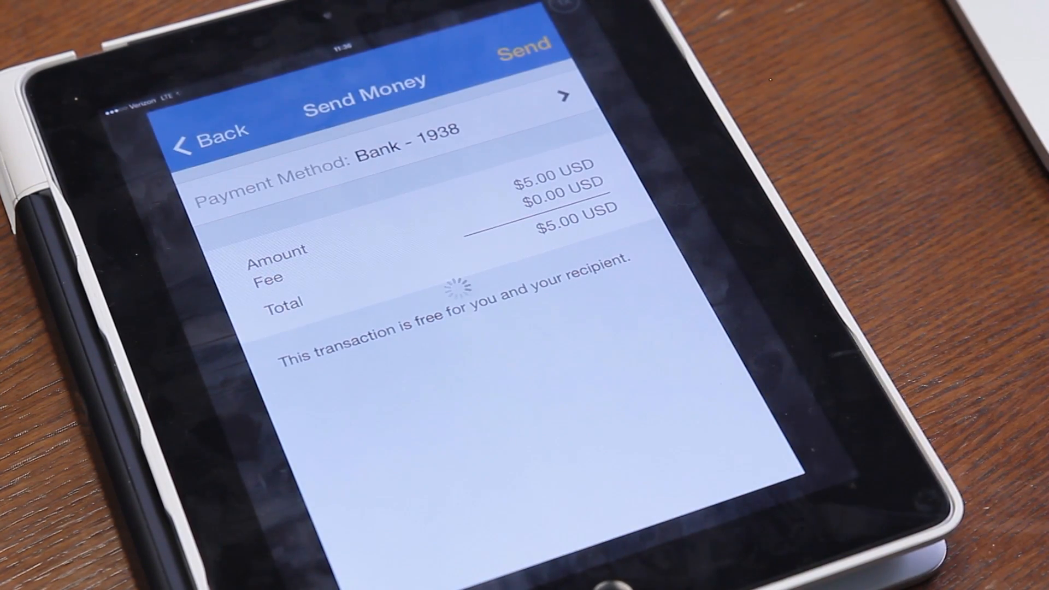
pyautogui.click(526, 44)
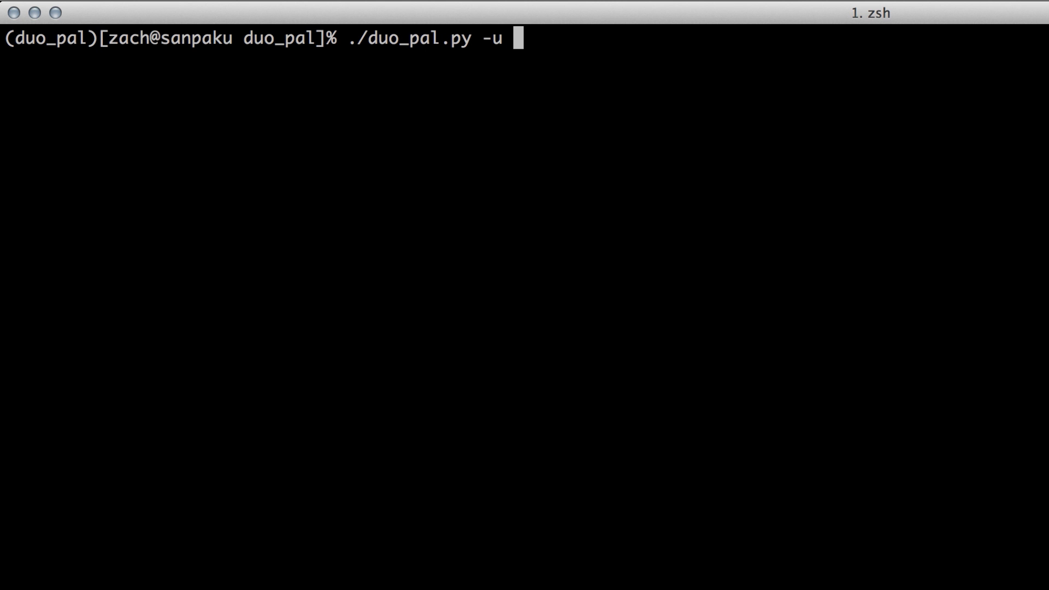
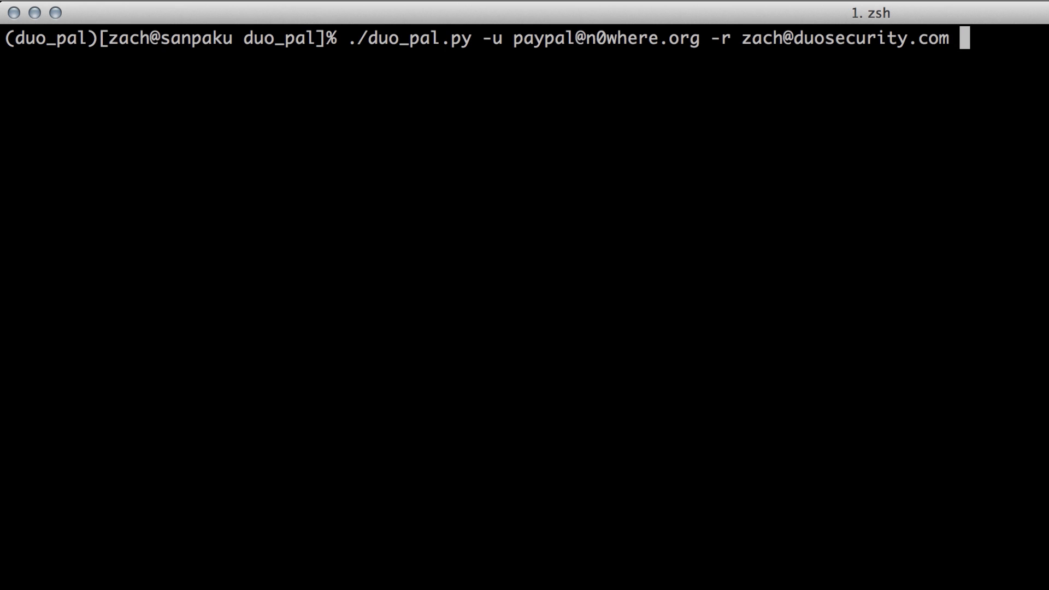
pyautogui.write('-a')
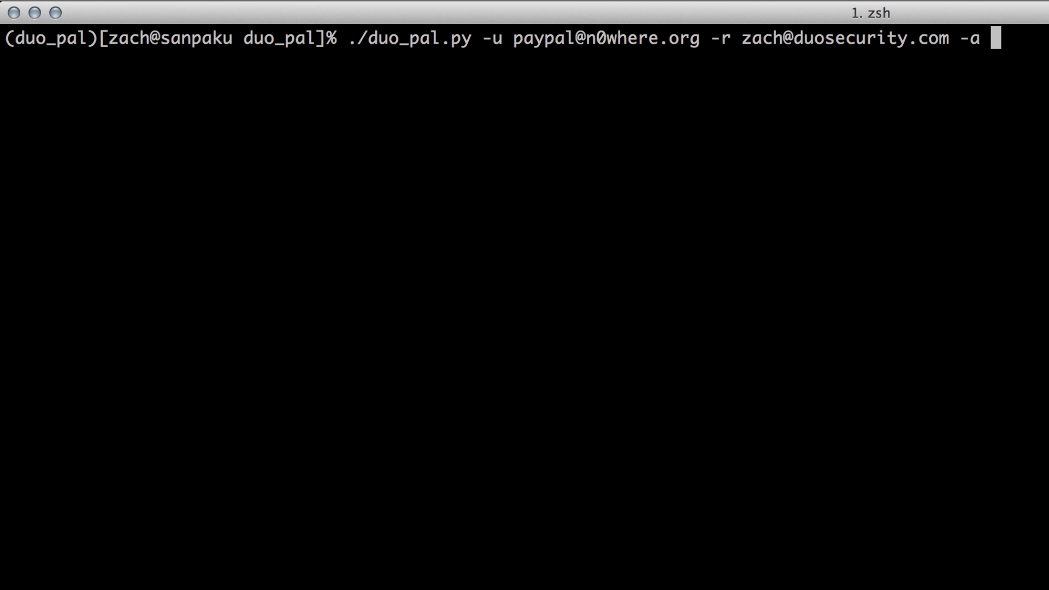
pyautogui.write('5.00')
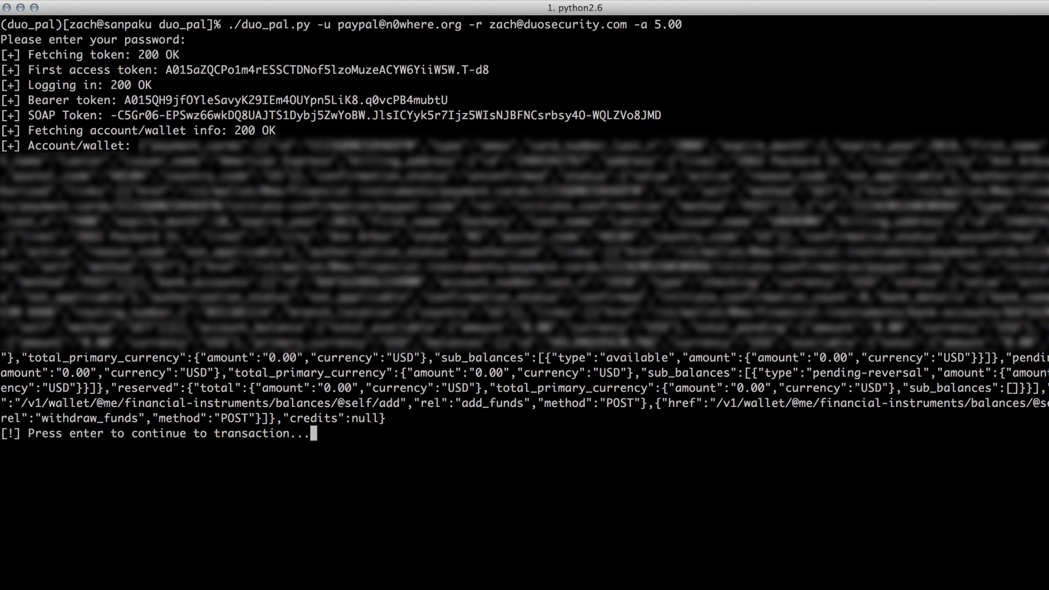
# - Highlight the SOAP token in the output and proceed through transaction steps 2 and 3
pyautogui.moveTo(124, 100); pyautogui.dragTo(450, 99)
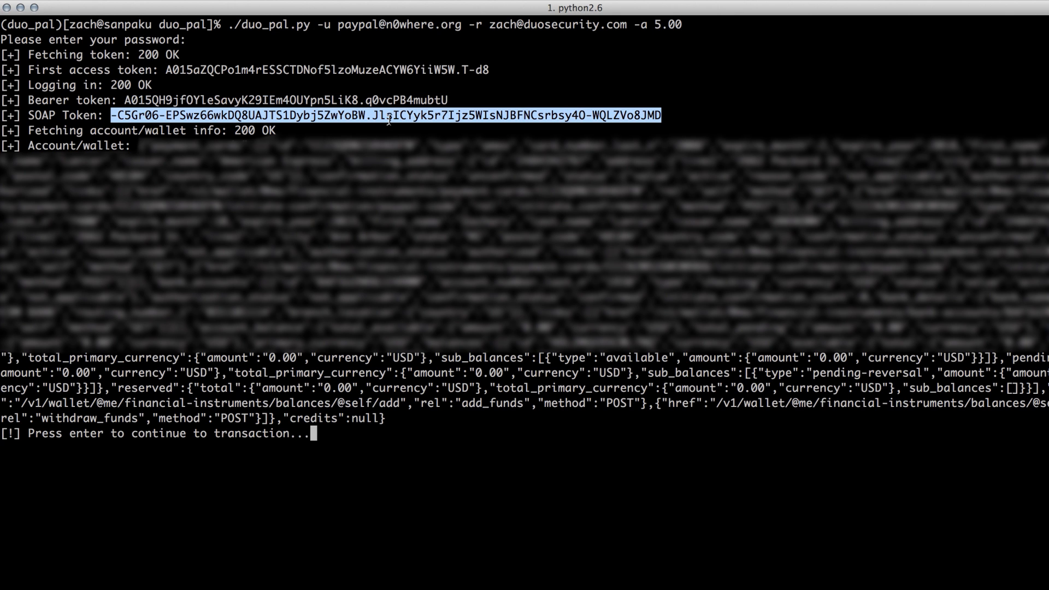
pyautogui.moveTo(498, 487)
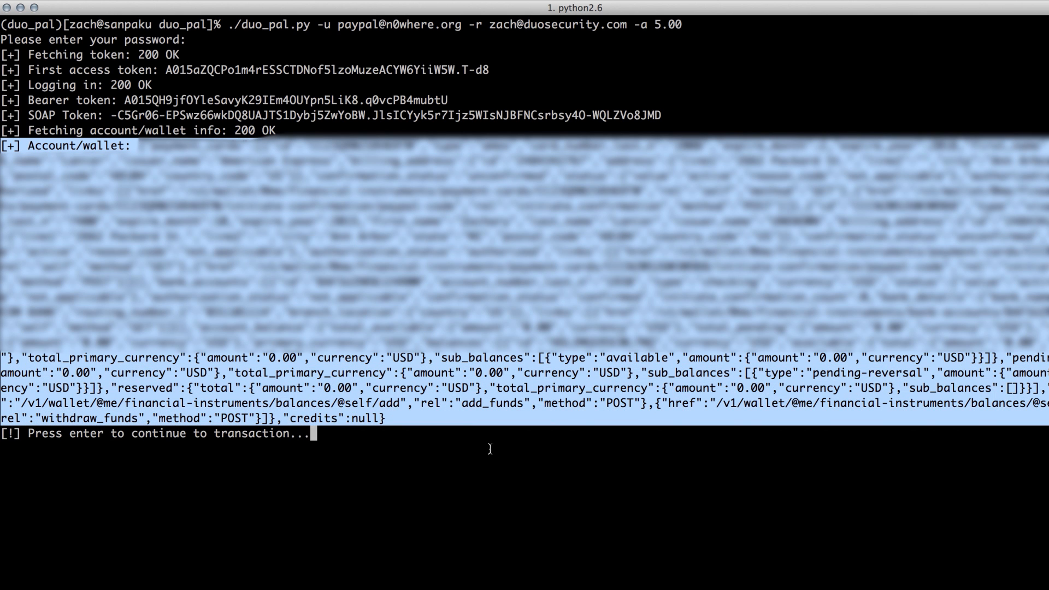
pyautogui.moveTo(499, 428)
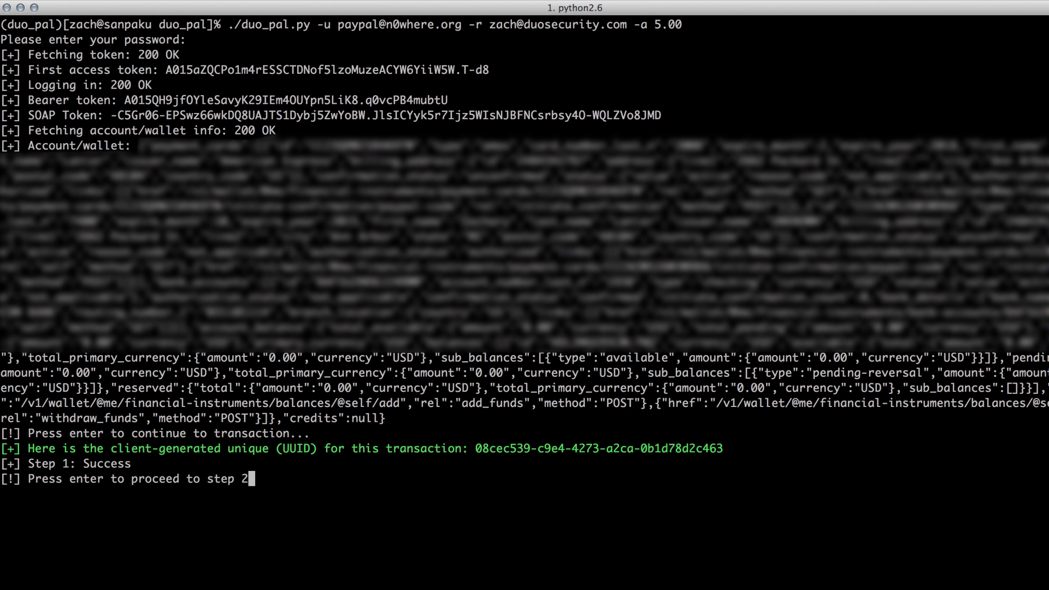
pyautogui.moveTo(663, 480)
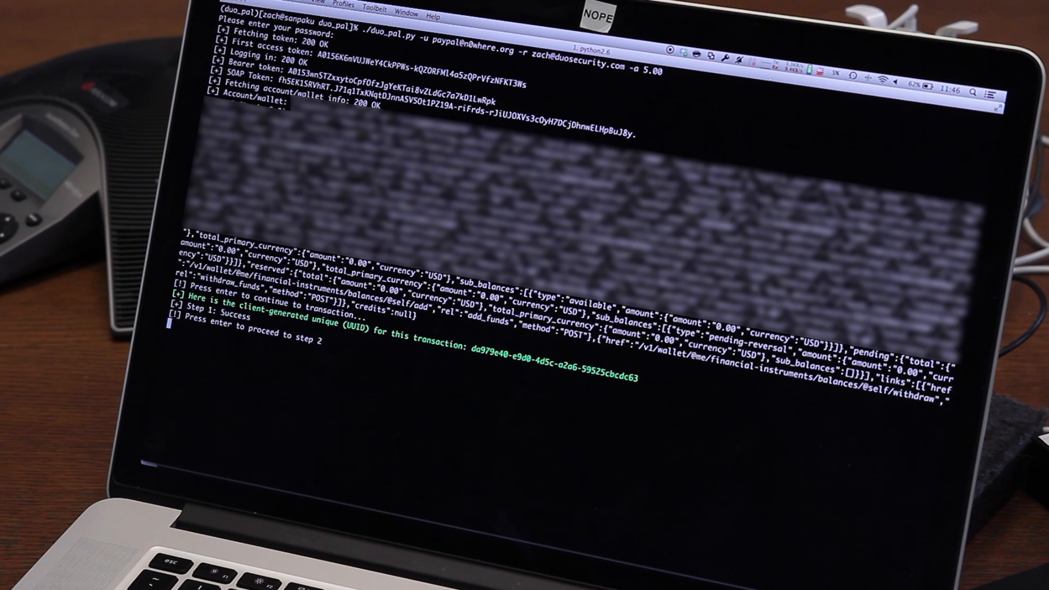
pyautogui.press('enter')
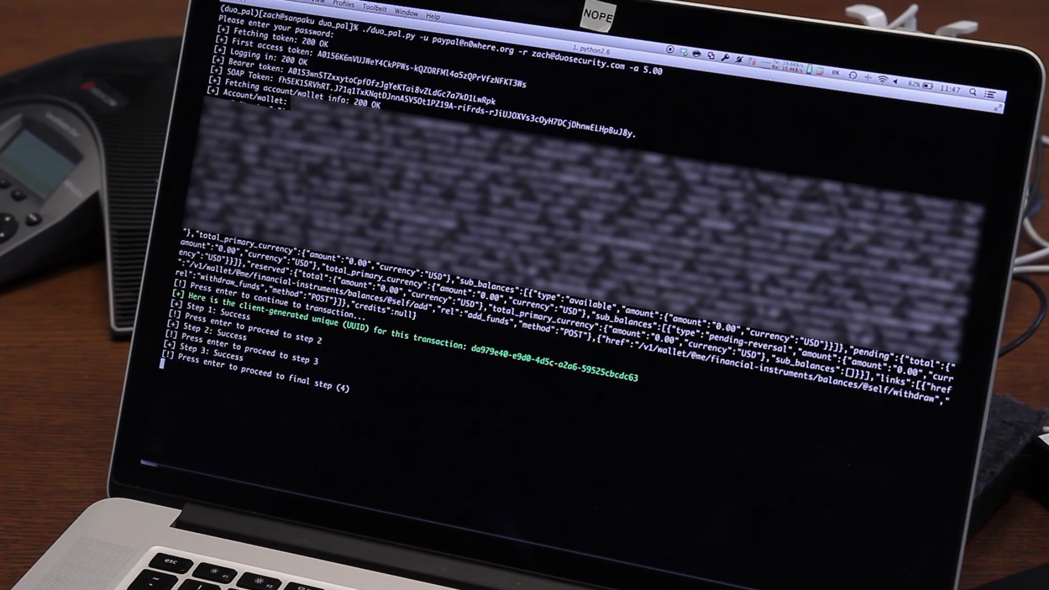
pyautogui.press('enter')
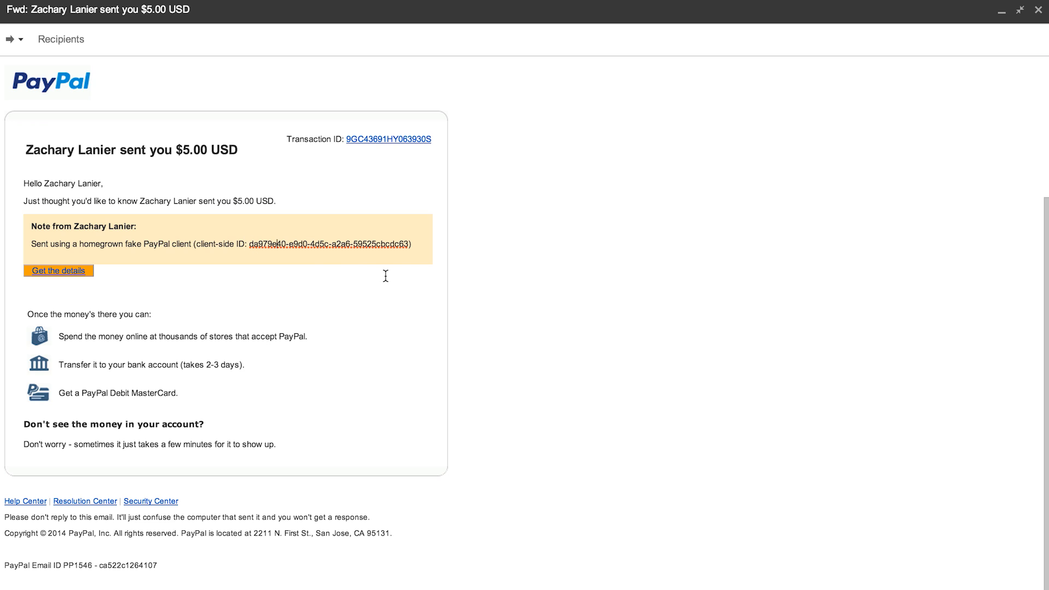
pyautogui.moveTo(412, 239)
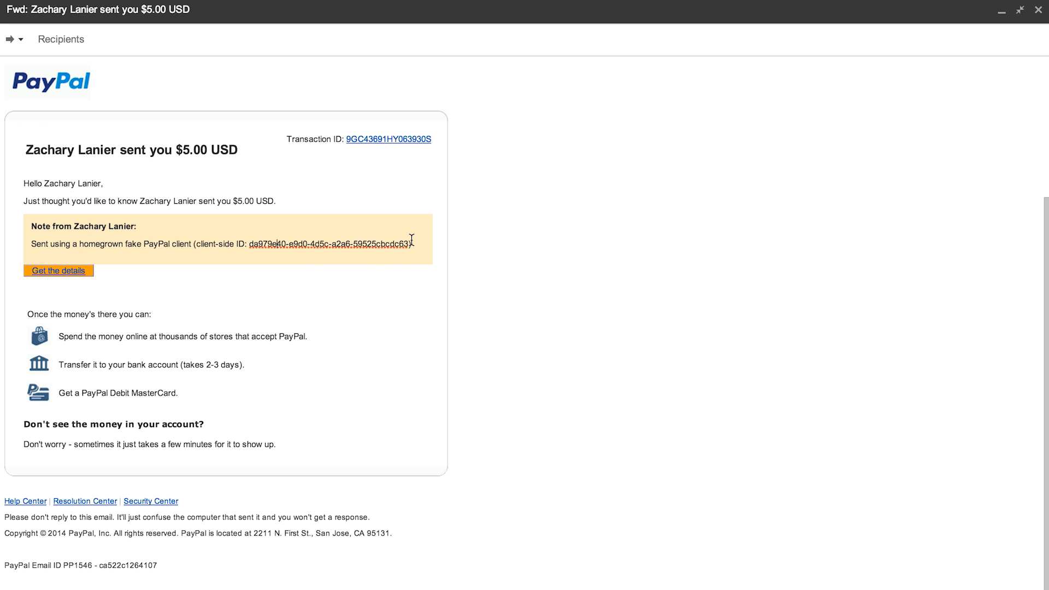
pyautogui.moveTo(320, 423)
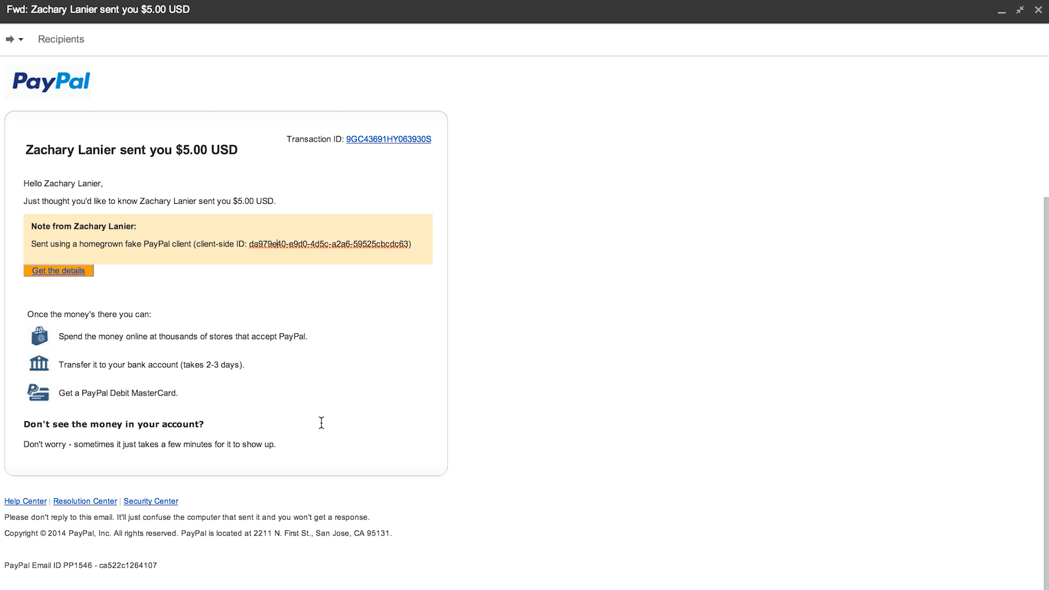